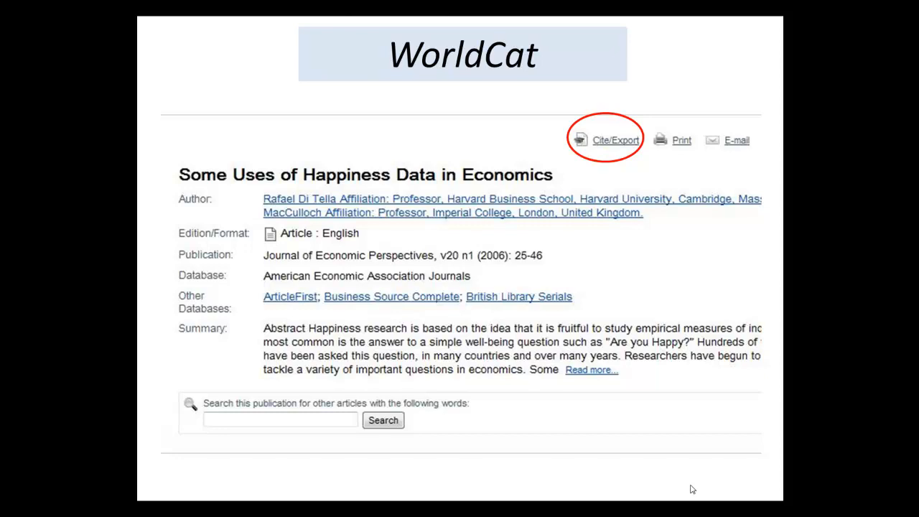
# Advance through the EBSCOhost article record slide to the MLA and Vancouver citation formats slide
pyautogui.click(615, 140)
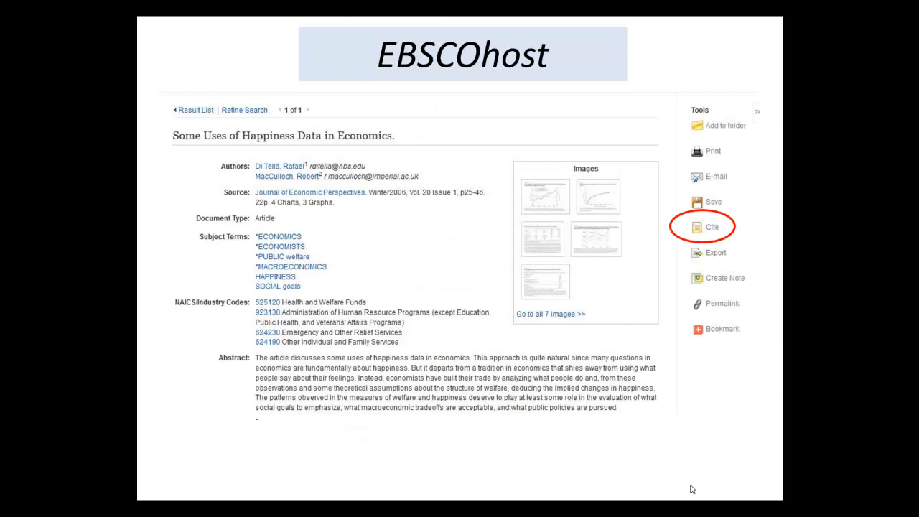
pyautogui.click(712, 226)
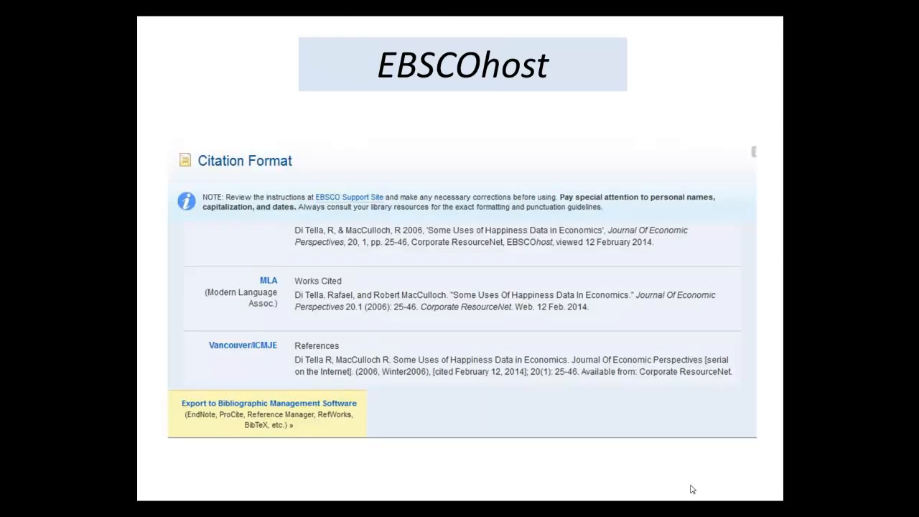